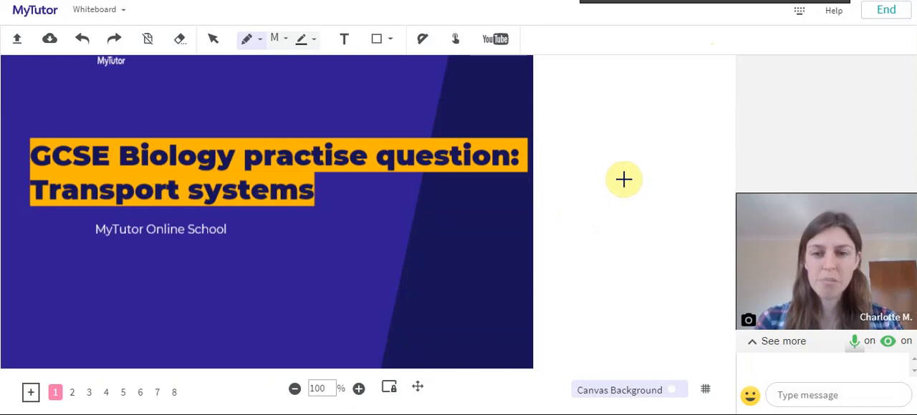
mouse_move(323, 141)
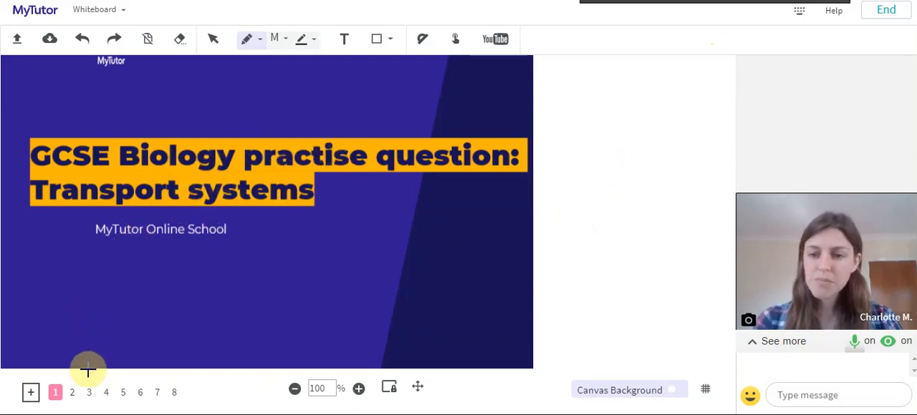
Go to the Transport systems questions slide and choose the freehand red pen.
click(71, 393)
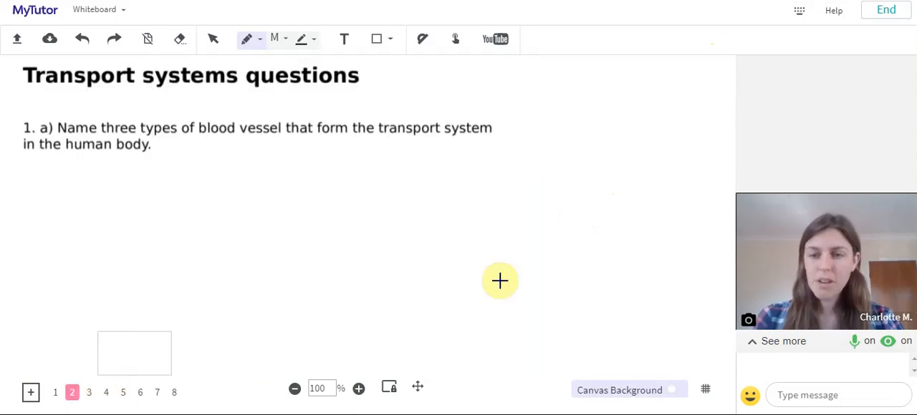
mouse_move(220, 140)
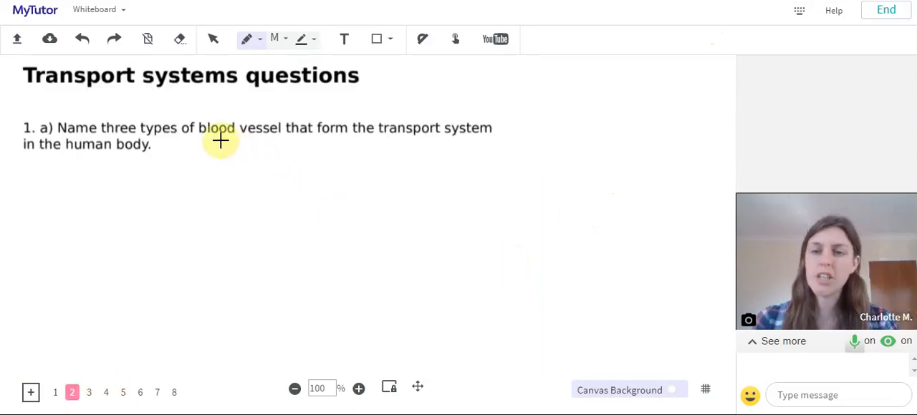
mouse_move(421, 149)
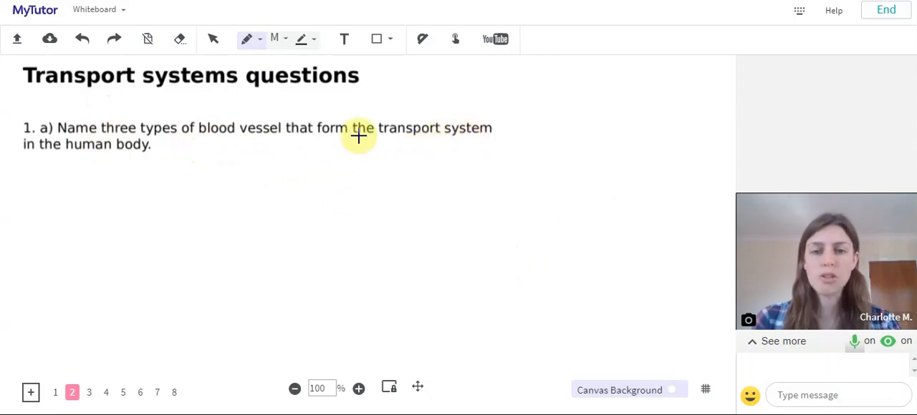
mouse_move(228, 155)
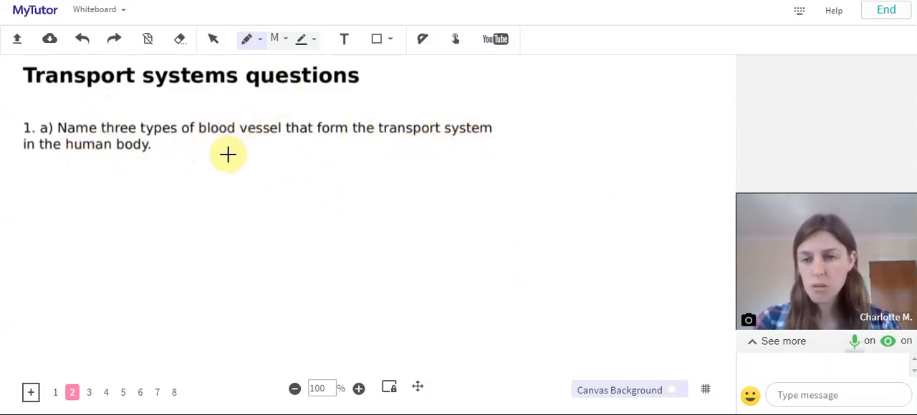
click(255, 40)
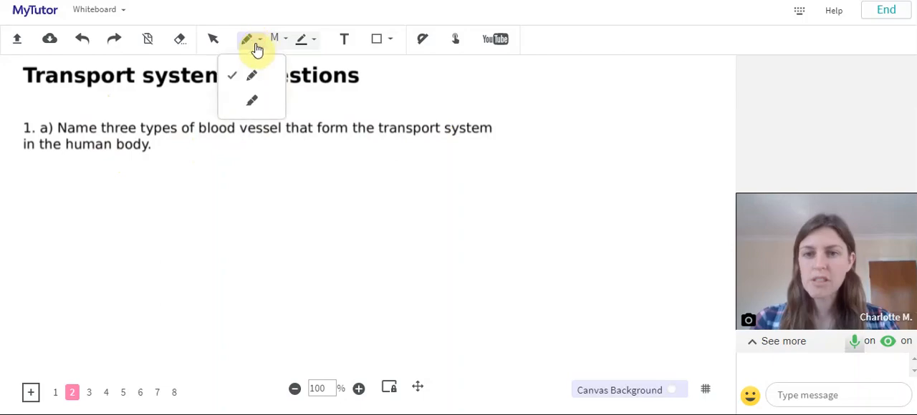
click(302, 38)
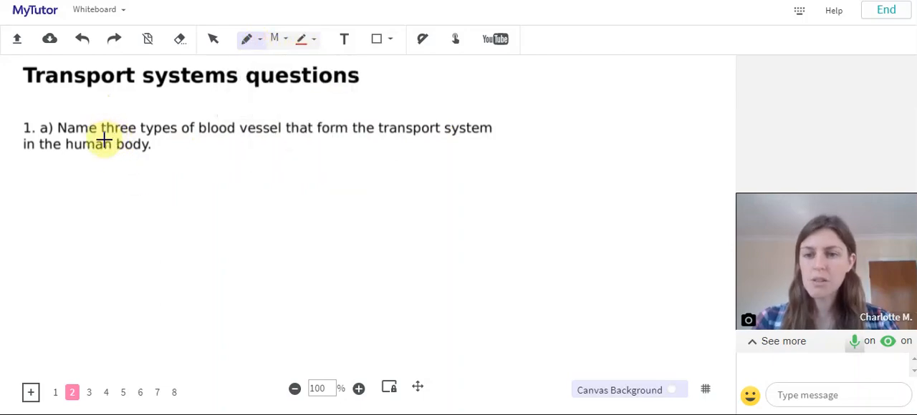
Underline 'three' and 'blood vessel' in question 1a in red.
drag(103, 140, 200, 140)
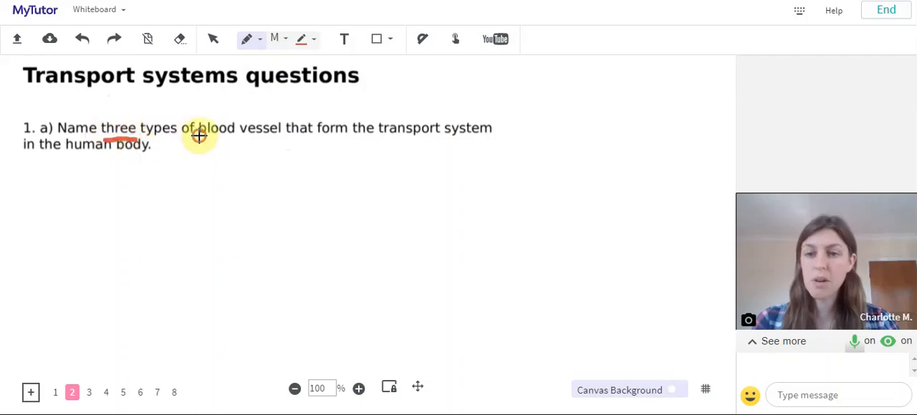
drag(198, 136, 294, 140)
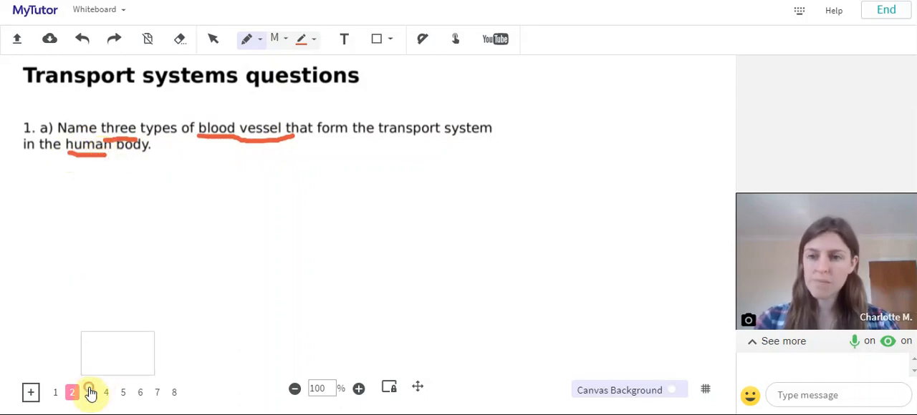
Show page 3 and circle the Veins, Arteries, Capillary answers in red.
click(89, 393)
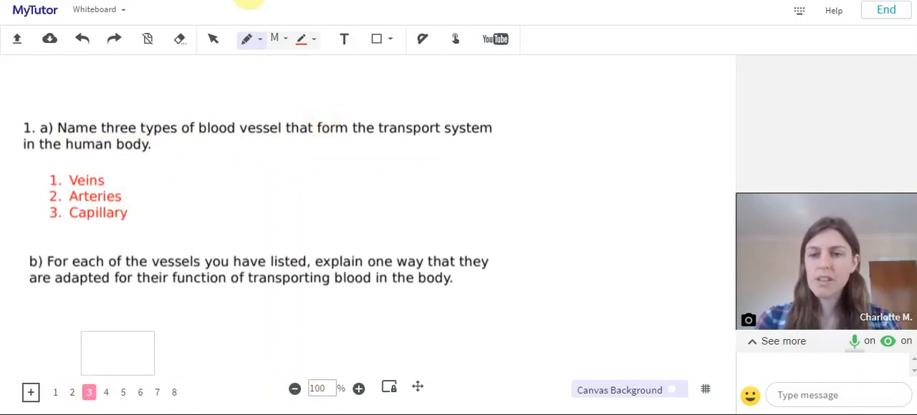
drag(57, 168, 112, 165)
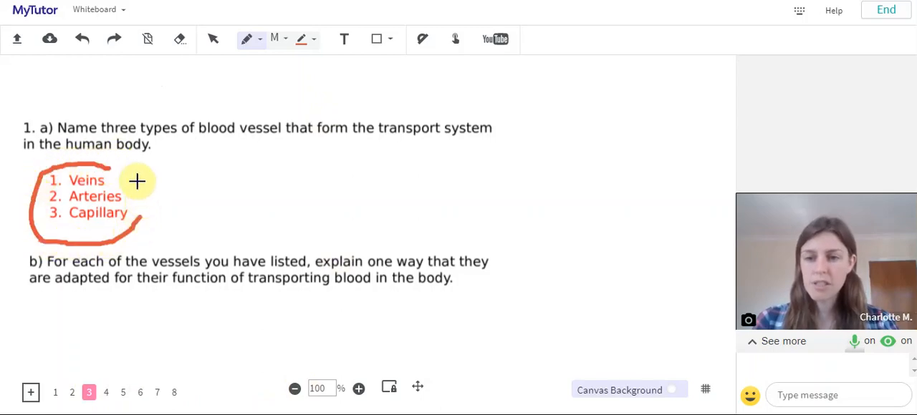
mouse_move(223, 243)
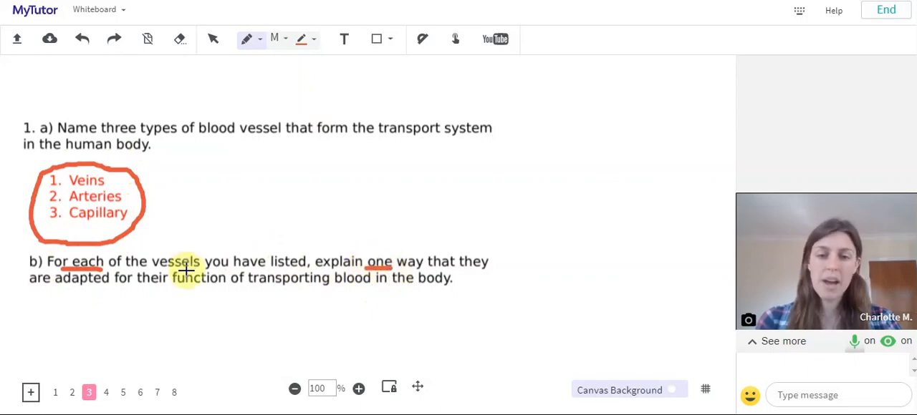
mouse_move(265, 301)
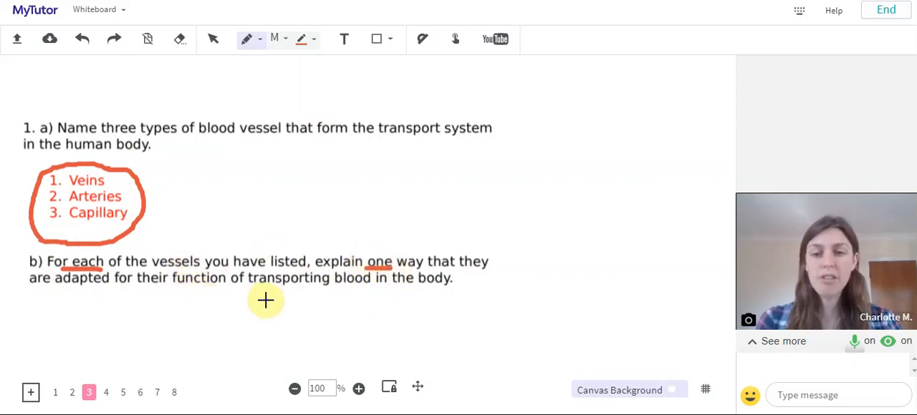
mouse_move(314, 298)
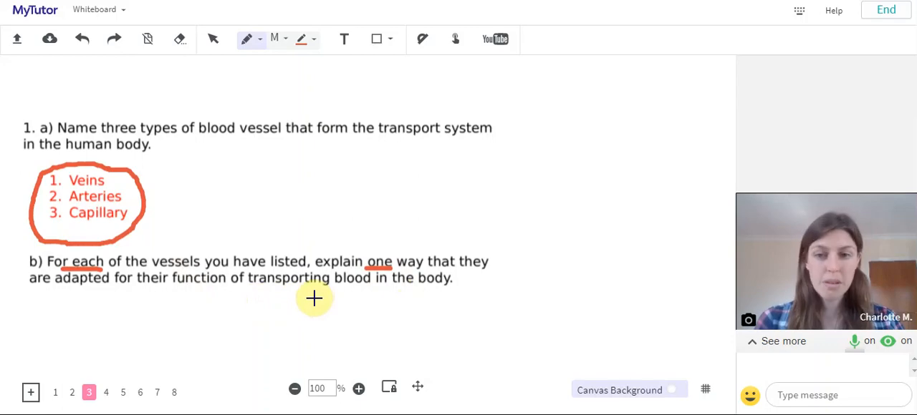
mouse_move(358, 271)
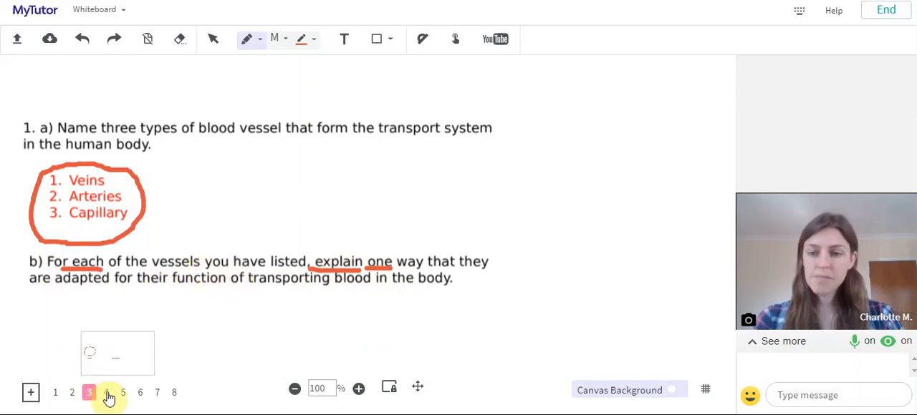
Show the artery, vein and capillary diagrams slide, then continue to question 2a.
click(106, 392)
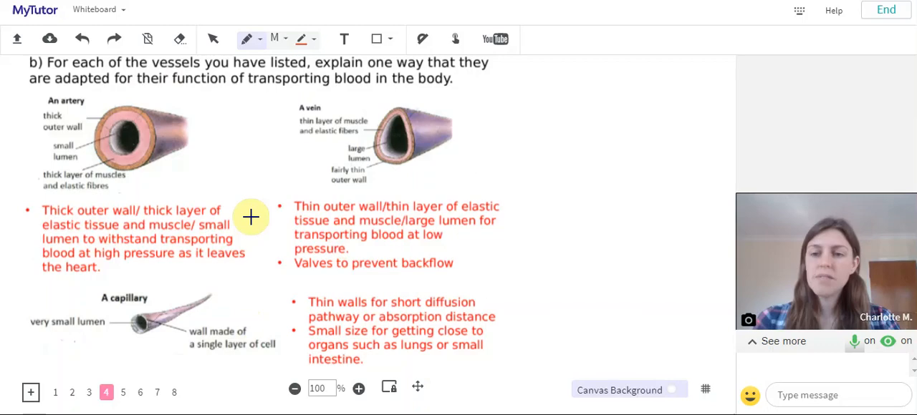
mouse_move(172, 94)
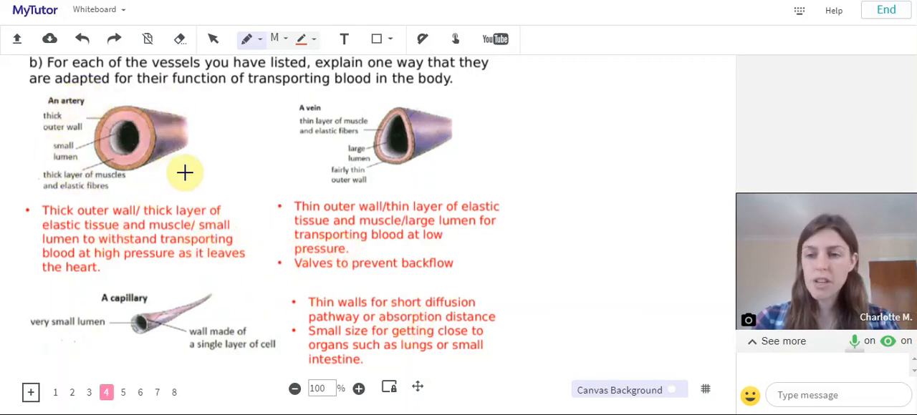
mouse_move(121, 218)
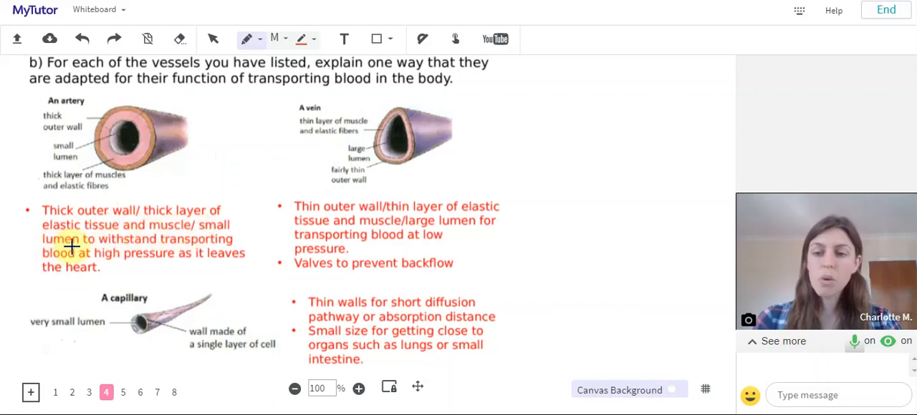
mouse_move(95, 247)
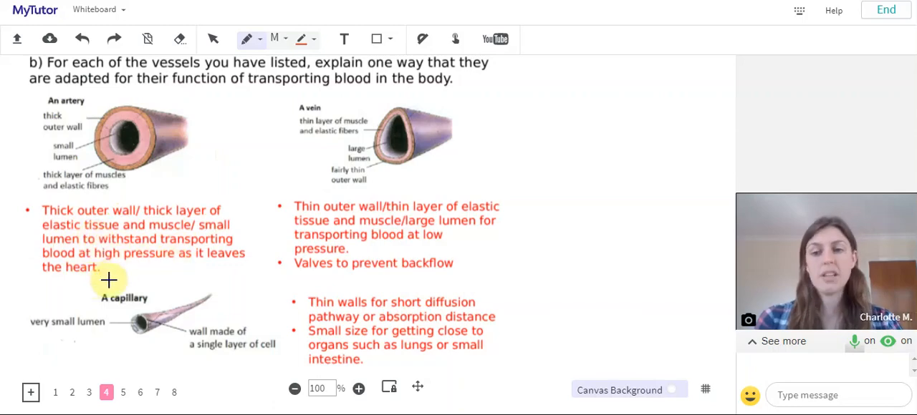
mouse_move(353, 249)
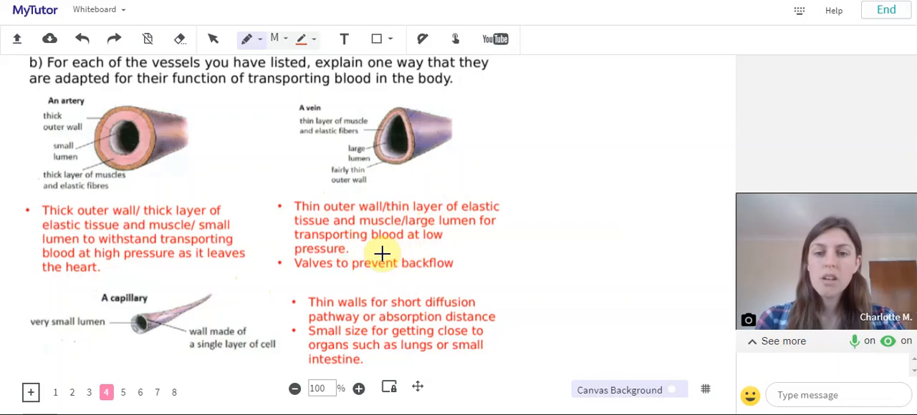
mouse_move(308, 275)
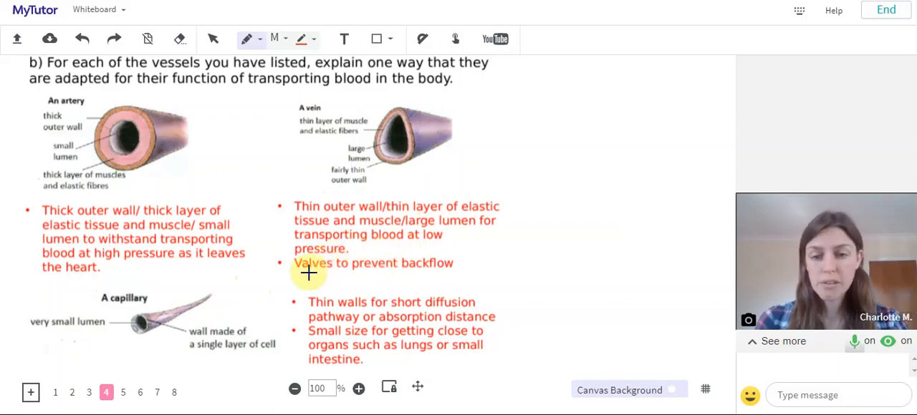
mouse_move(364, 264)
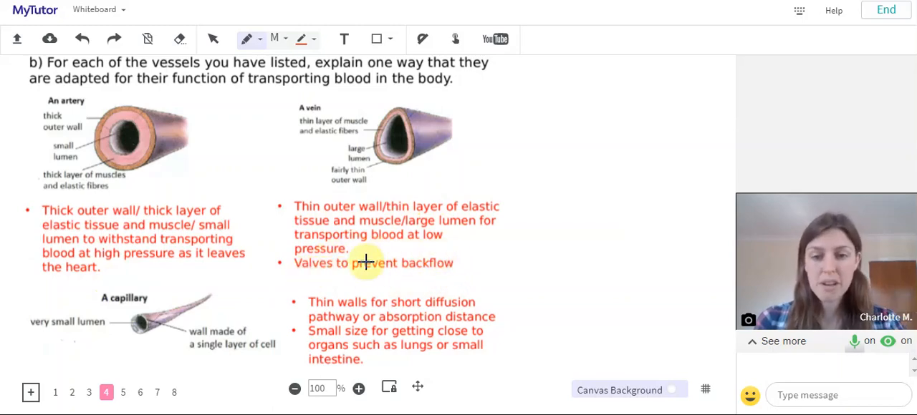
mouse_move(83, 292)
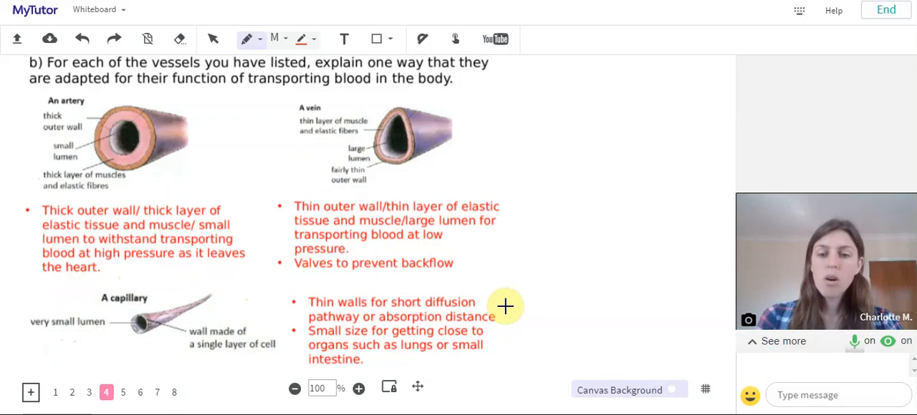
mouse_move(505, 335)
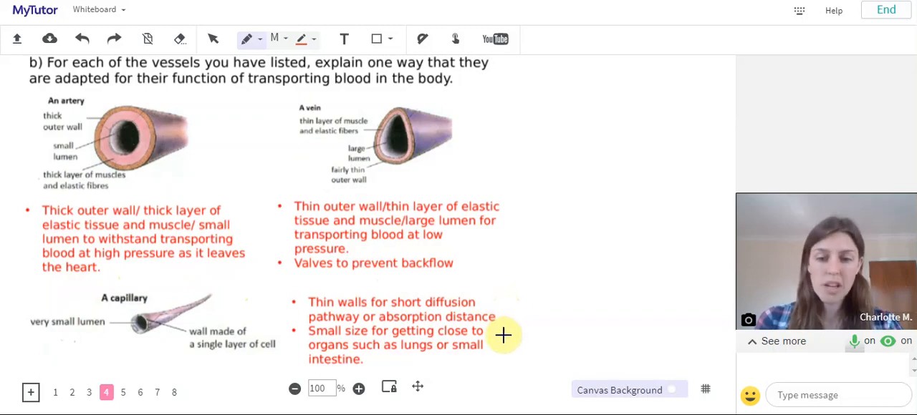
mouse_move(499, 338)
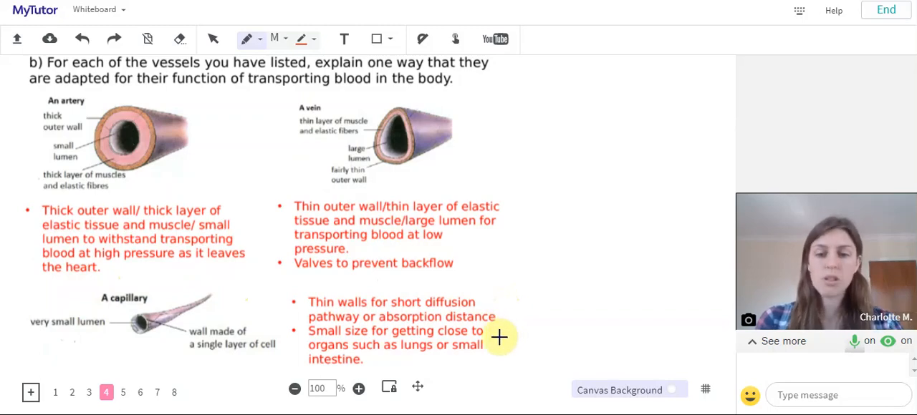
mouse_move(385, 291)
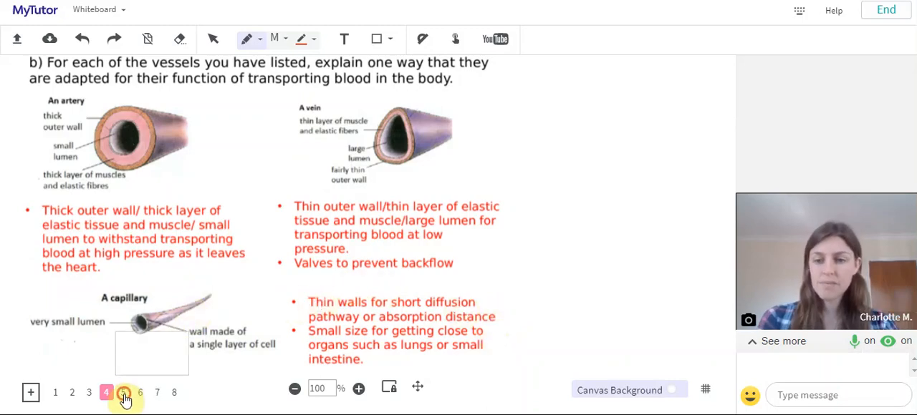
click(123, 393)
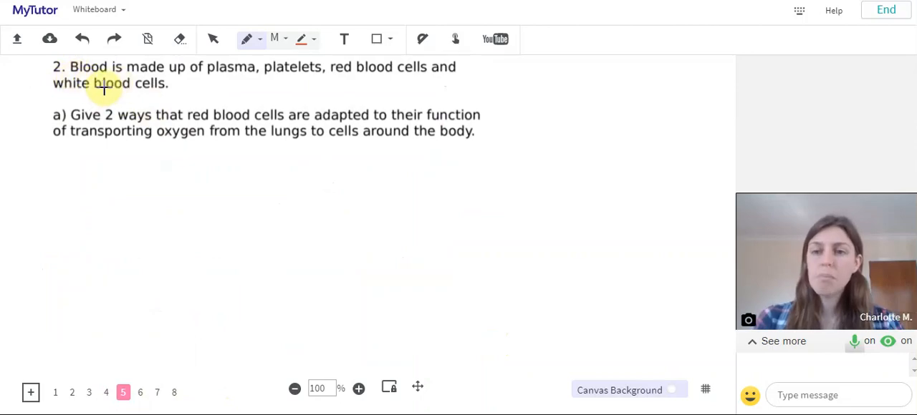
mouse_move(286, 59)
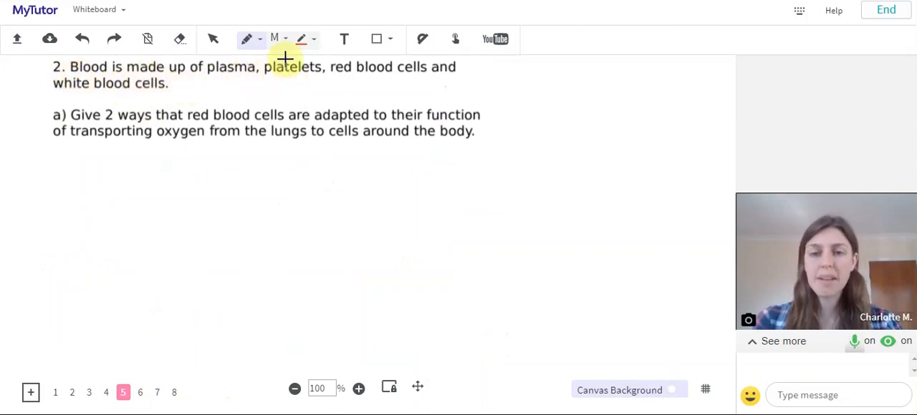
mouse_move(164, 89)
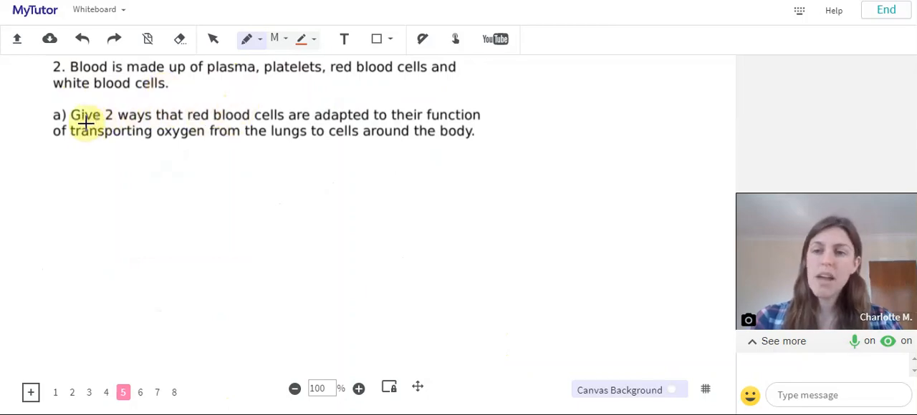
mouse_move(269, 130)
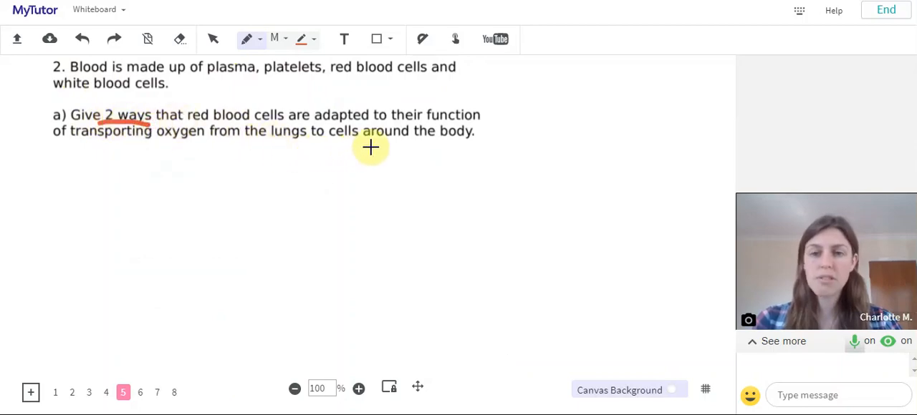
mouse_move(279, 126)
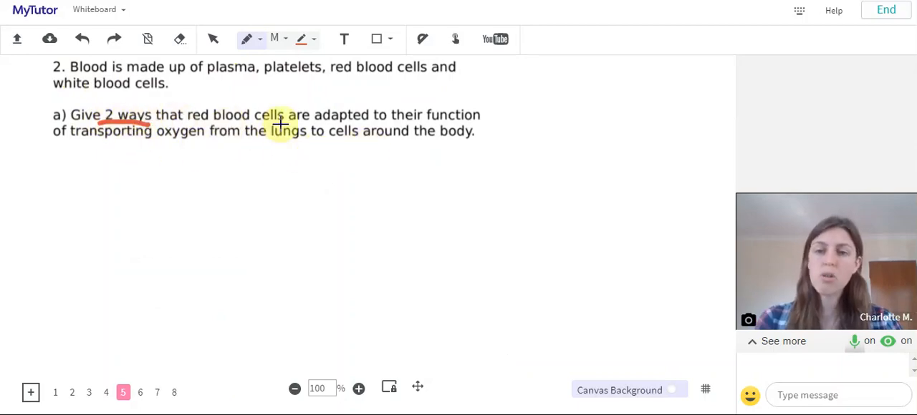
mouse_move(252, 261)
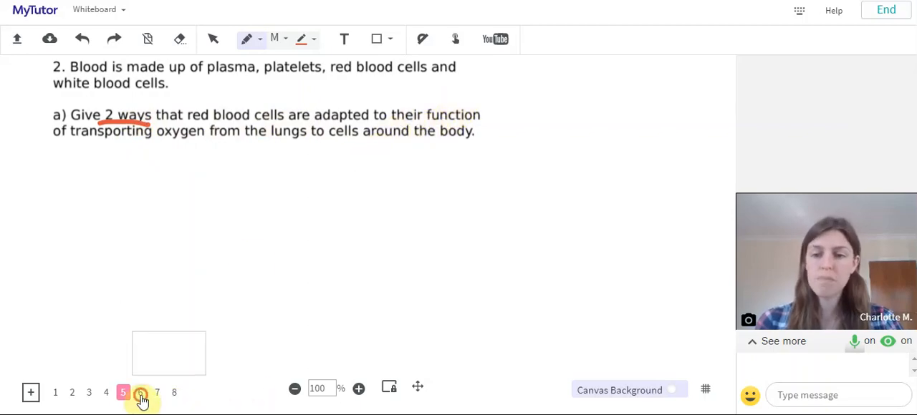
Move to page 6 with the red blood cell adaptation answers.
click(140, 393)
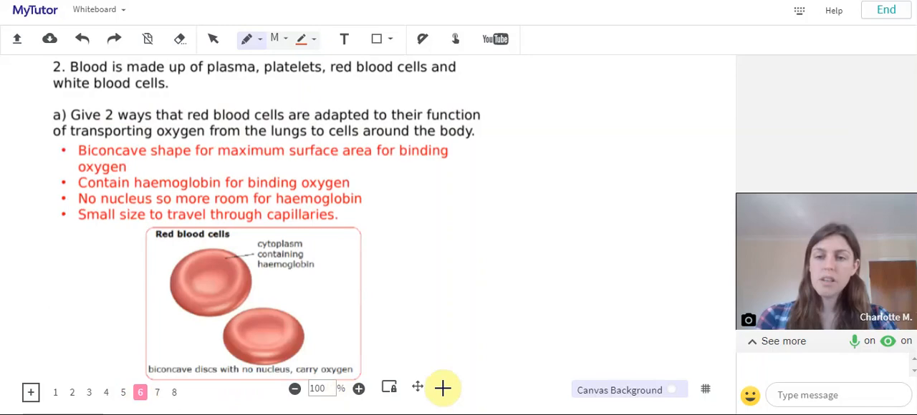
mouse_move(235, 115)
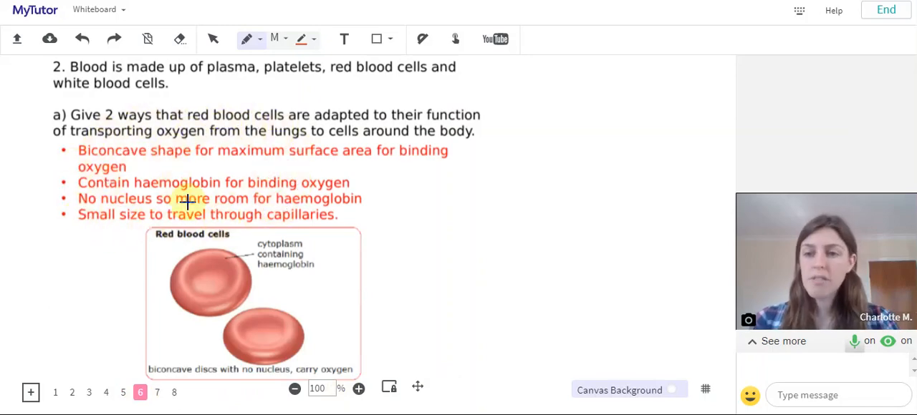
mouse_move(235, 166)
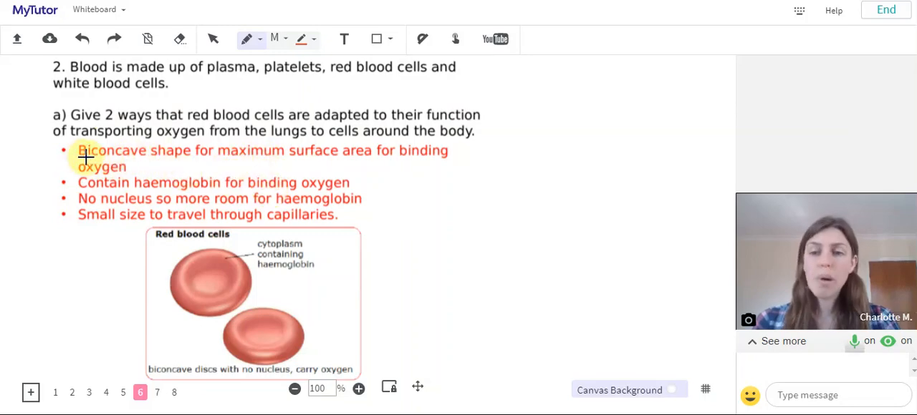
mouse_move(342, 161)
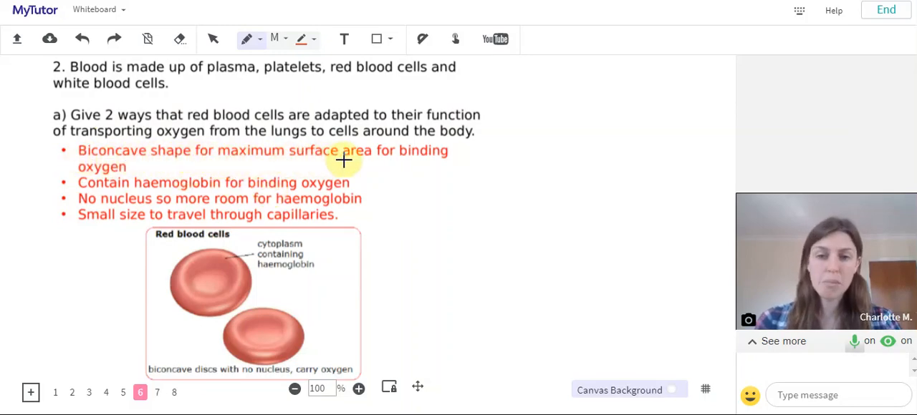
mouse_move(128, 169)
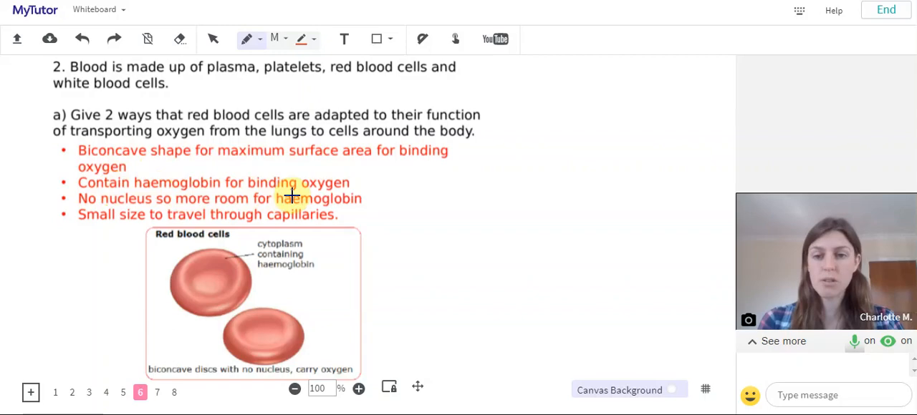
mouse_move(45, 203)
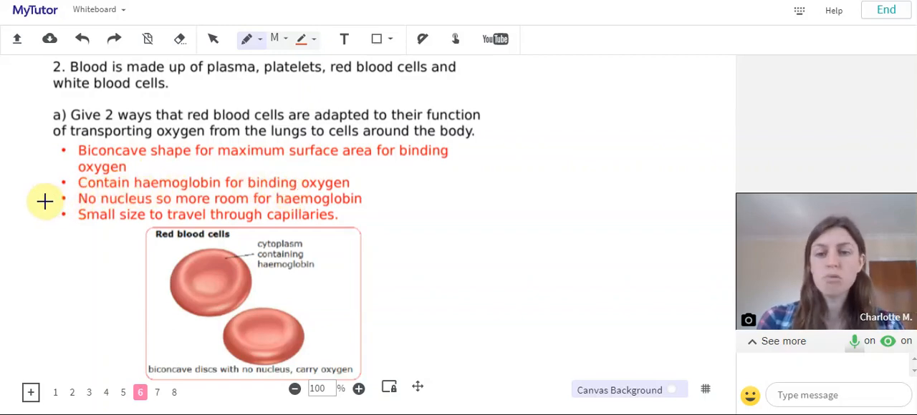
mouse_move(77, 223)
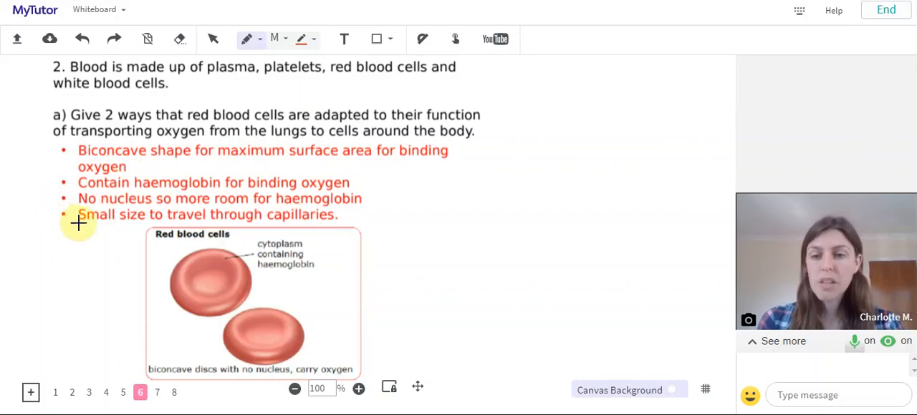
mouse_move(172, 226)
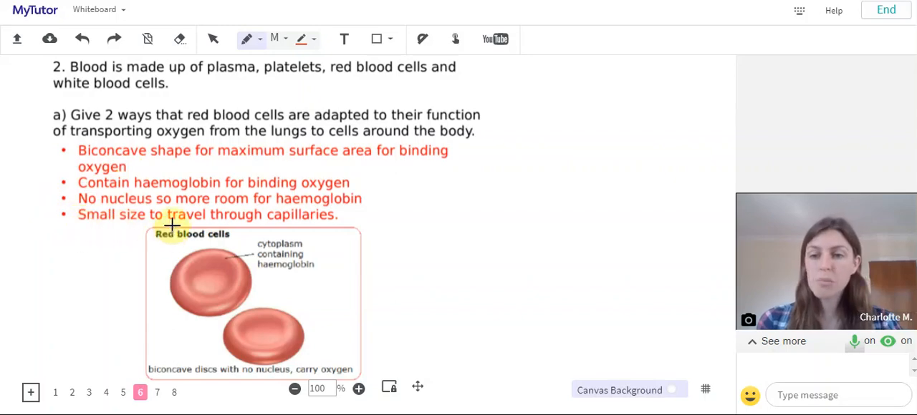
mouse_move(138, 249)
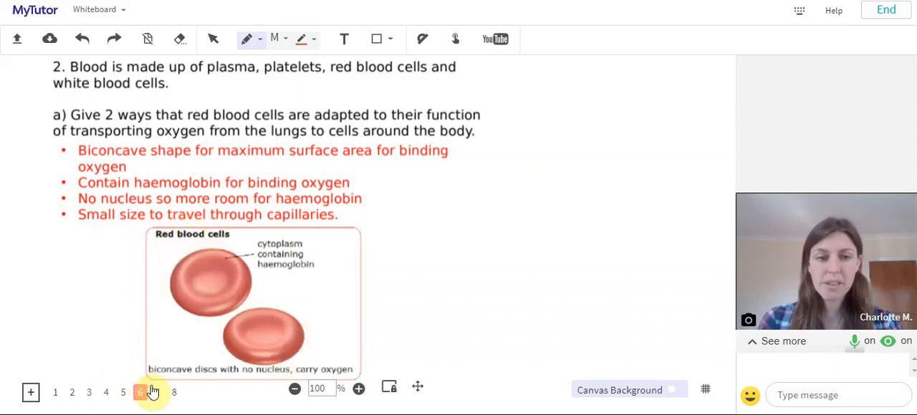
Move to page 7 with question 2b on white blood cells.
click(151, 393)
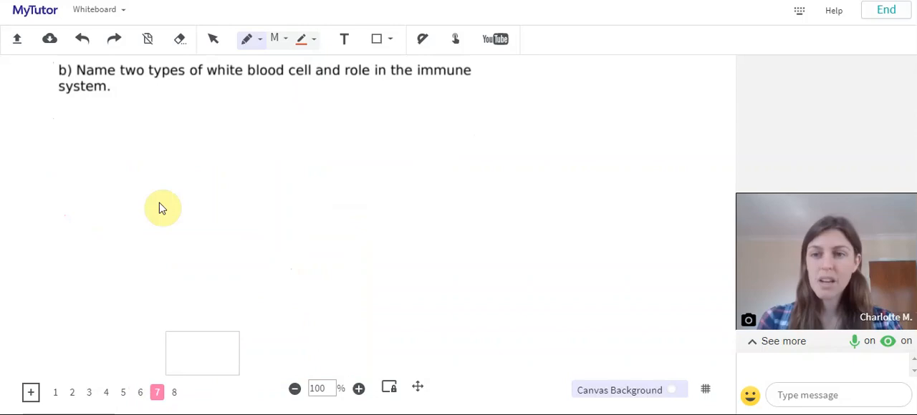
mouse_move(129, 78)
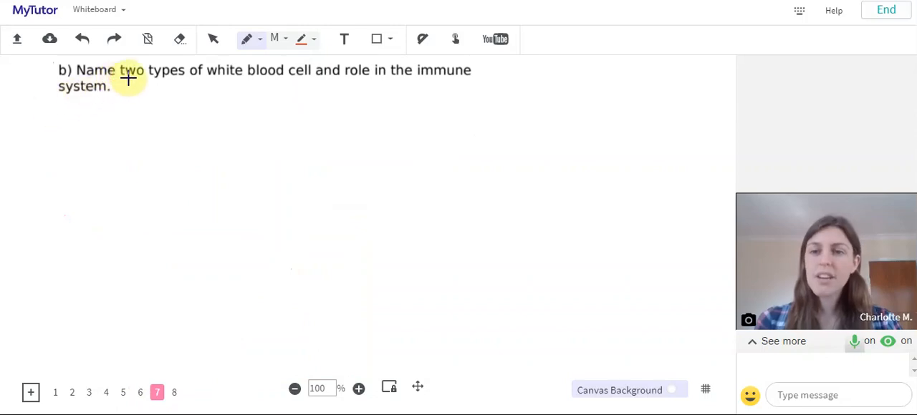
Underline 'two' in question b in red and go to the page 8 answers.
drag(118, 80, 146, 83)
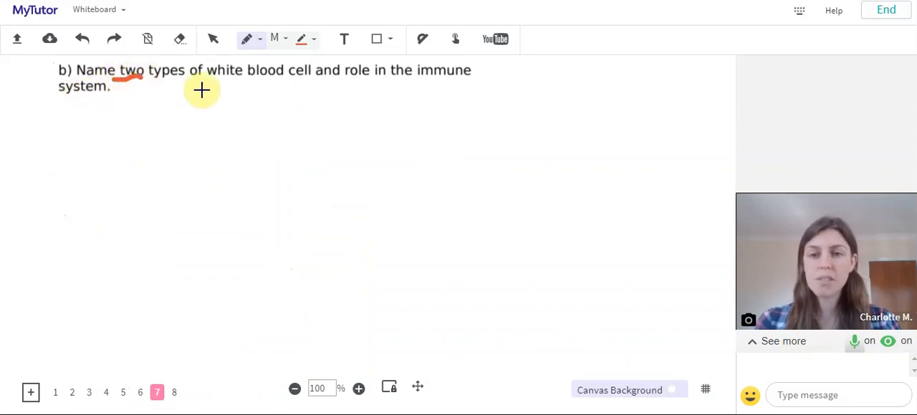
mouse_move(200, 88)
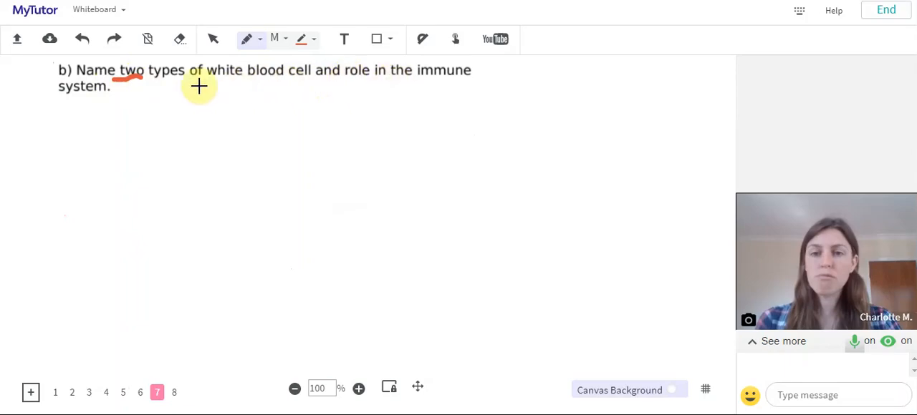
click(178, 392)
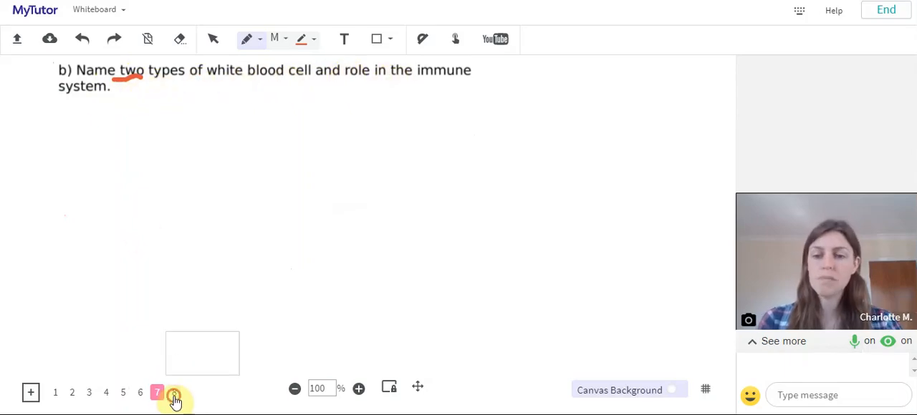
click(174, 393)
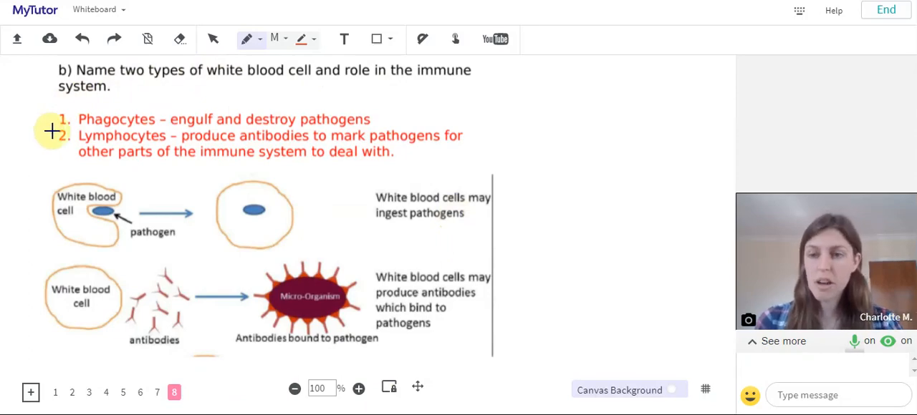
mouse_move(63, 128)
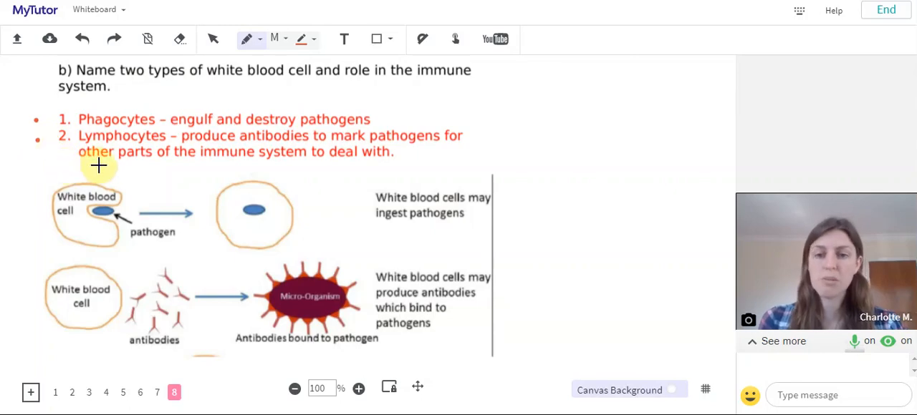
mouse_move(169, 351)
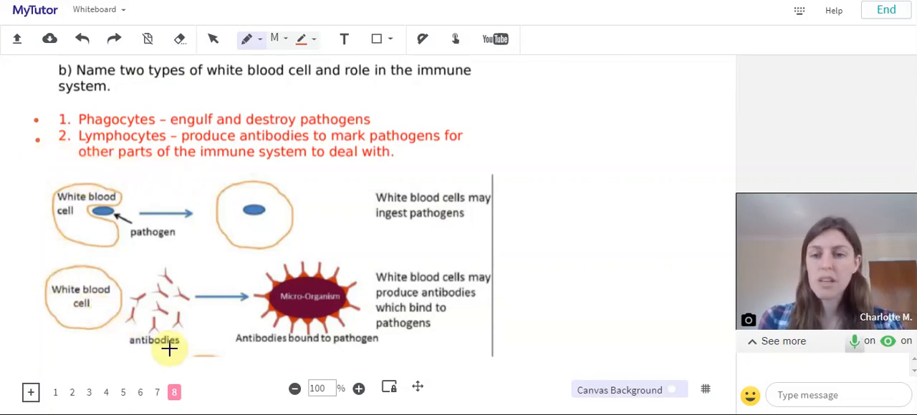
mouse_move(464, 312)
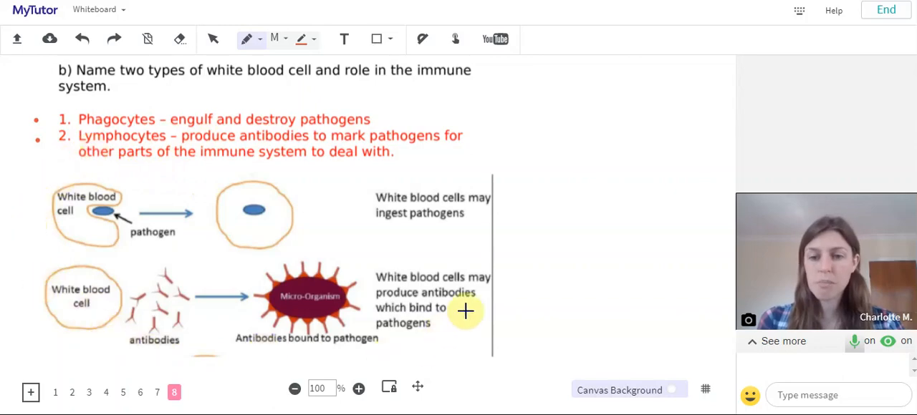
mouse_move(563, 307)
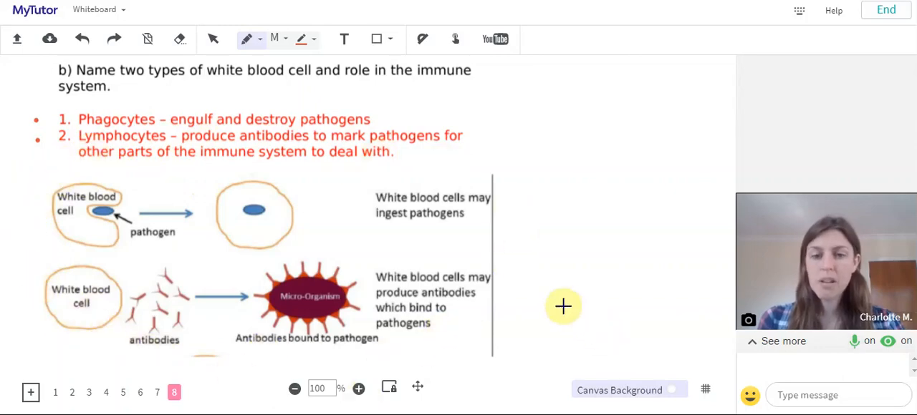
mouse_move(526, 262)
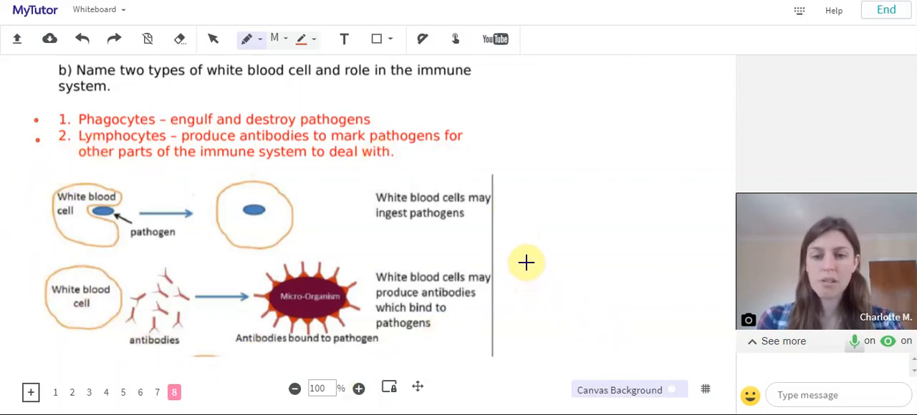